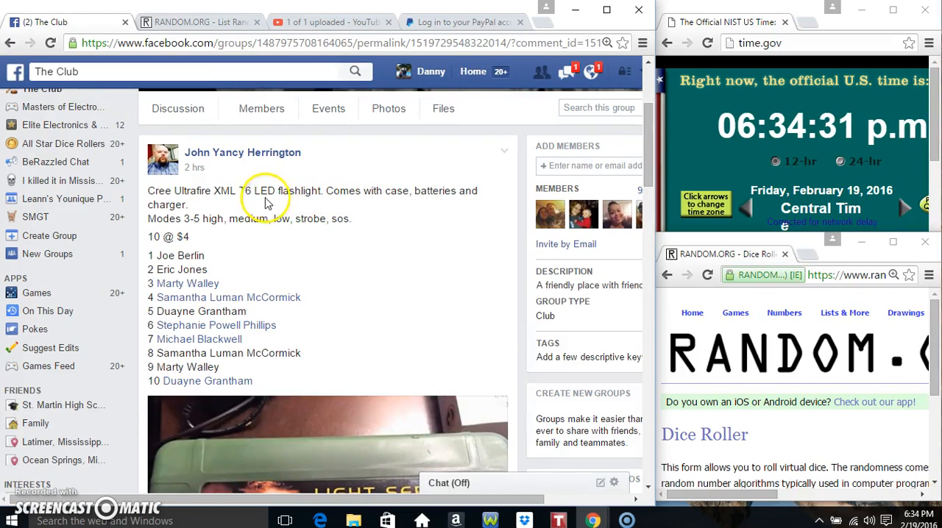
mouse_move(233, 237)
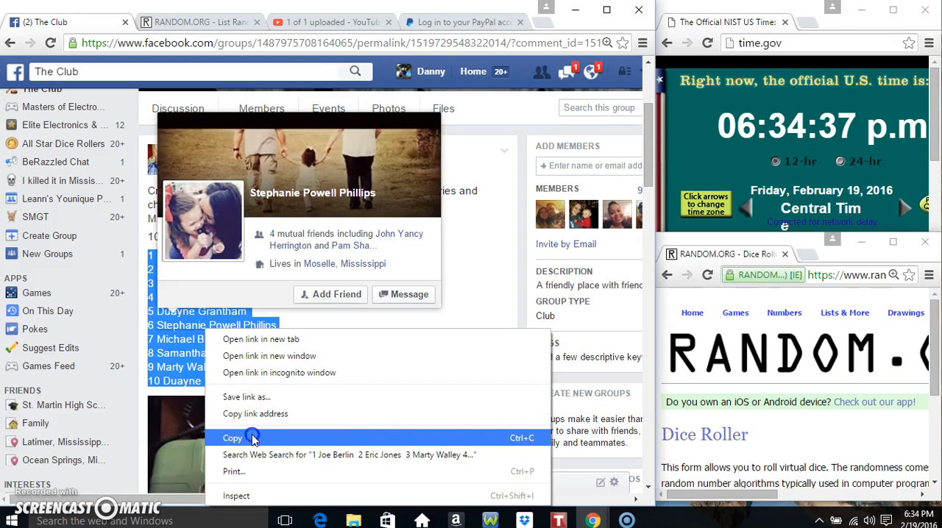
- Copy the ten-entry raffle list from the Facebook post and comment 'live' on the thread
left_click(232, 438)
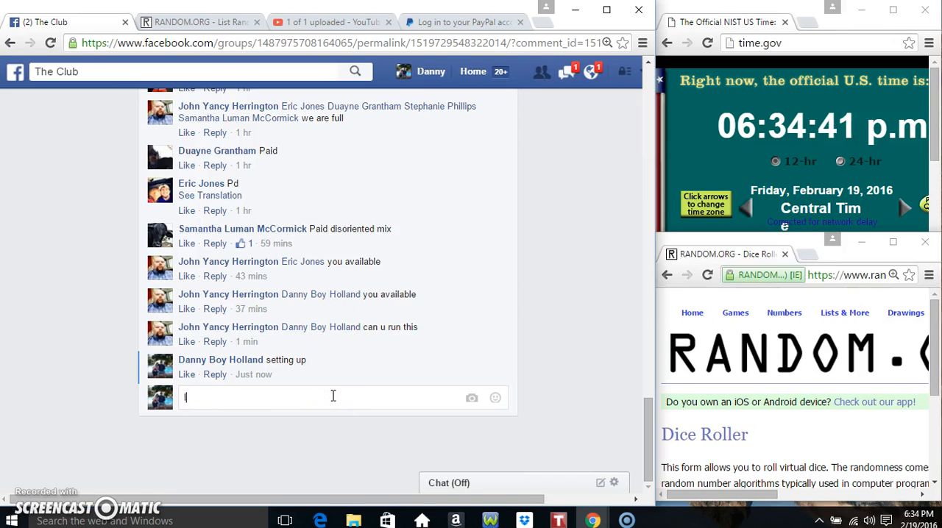
key("Return")
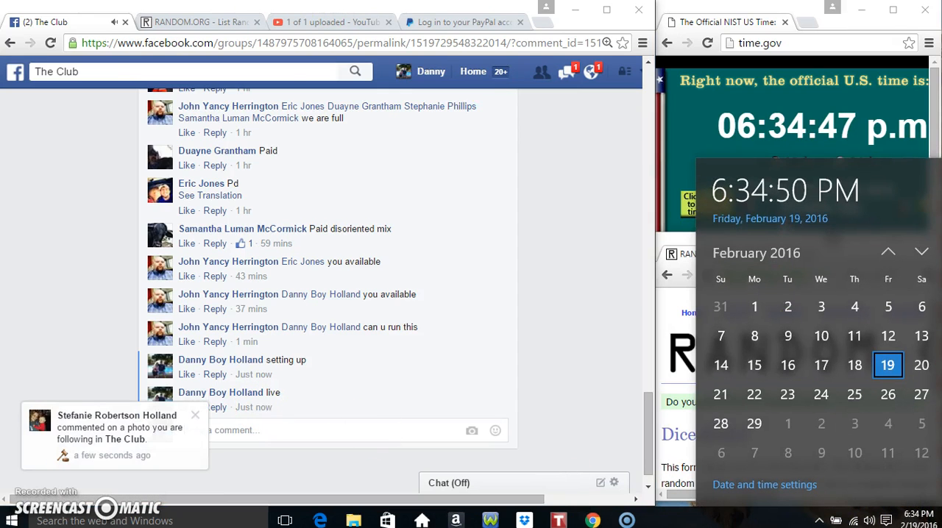
- Paste the ten copied participant names into the List Randomizer entry box
right_click(188, 405)
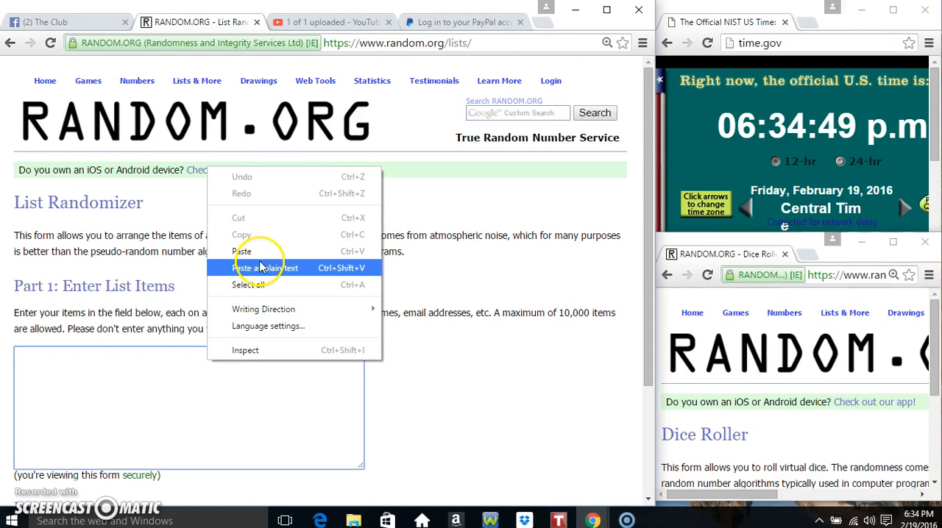
left_click(275, 267)
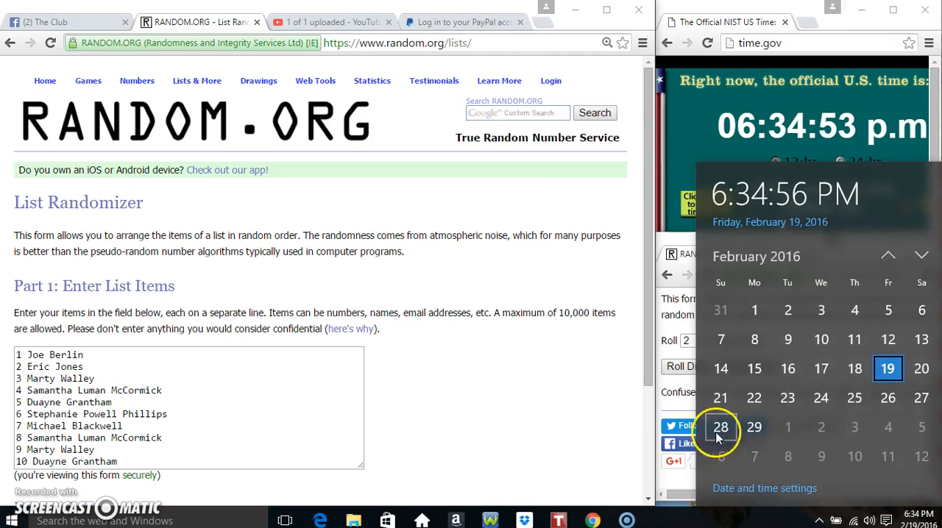
mouse_move(528, 413)
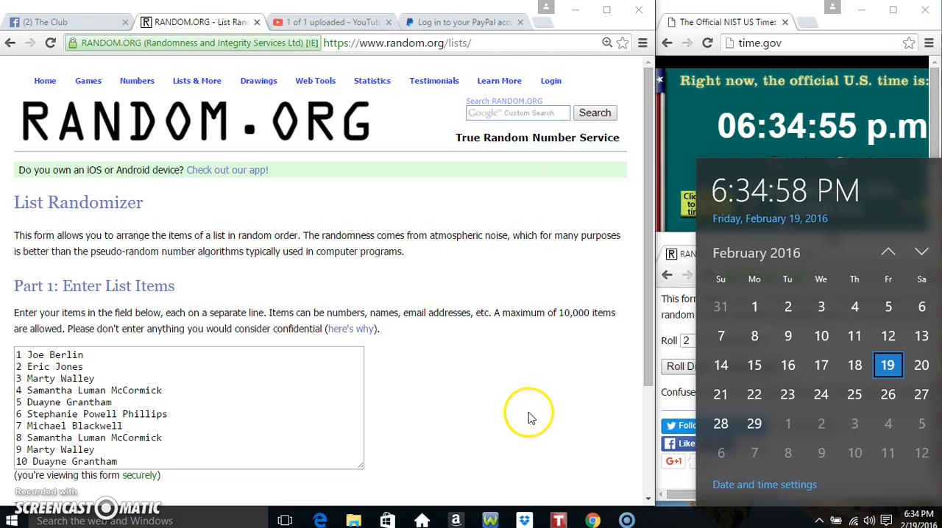
mouse_move(499, 410)
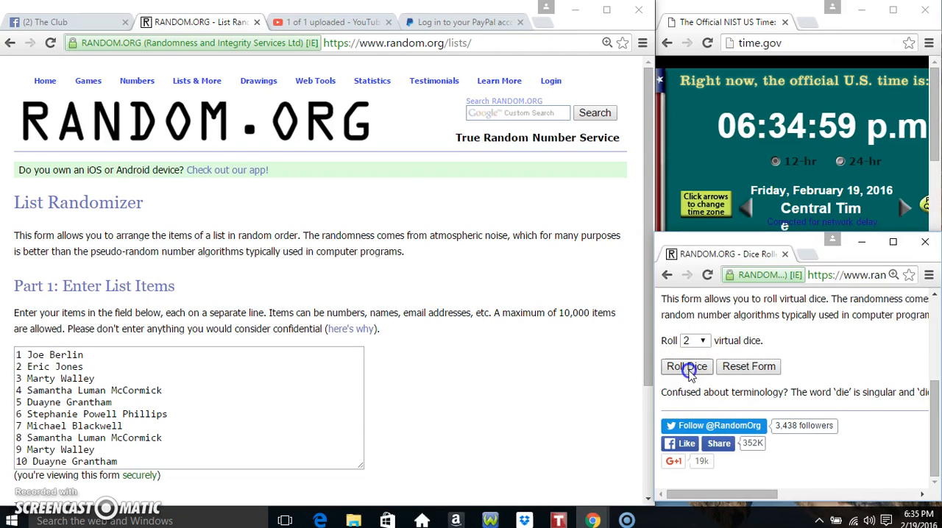
- Roll two dice (four and one), then randomize the ten-name list
left_click(685, 367)
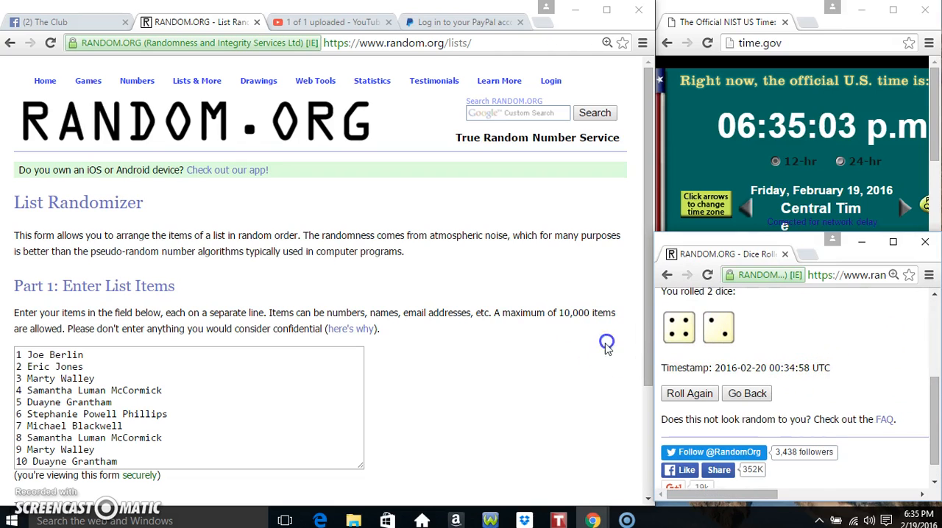
mouse_move(904, 325)
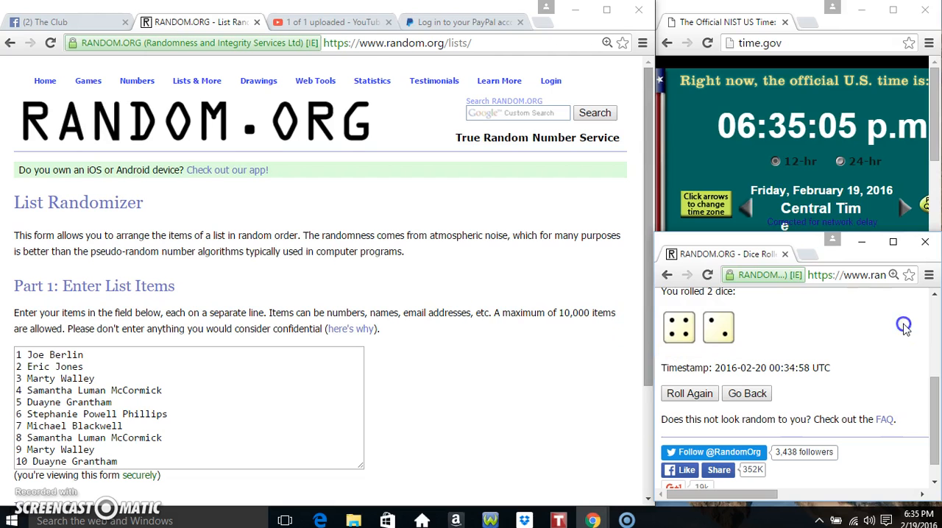
left_click(917, 521)
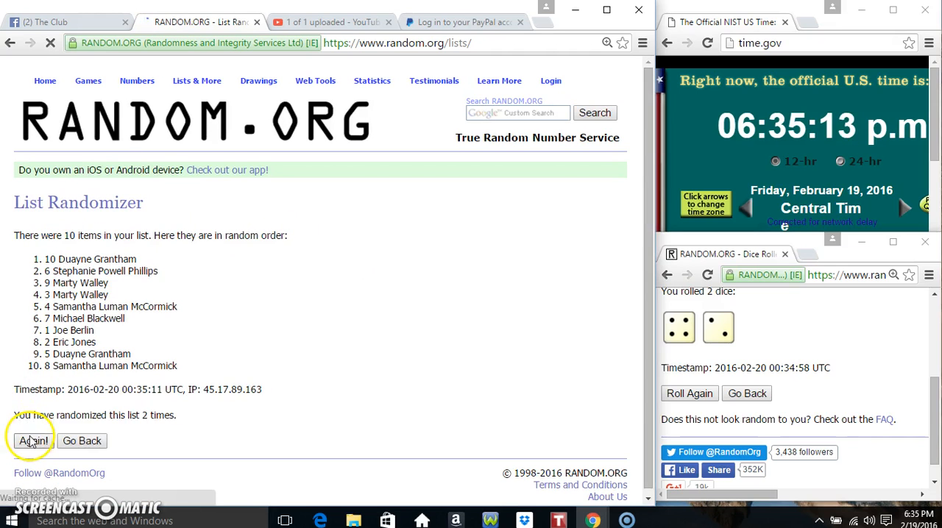
- Reshuffle the raffle list three more times with Again!, reaching five randomizations
left_click(33, 440)
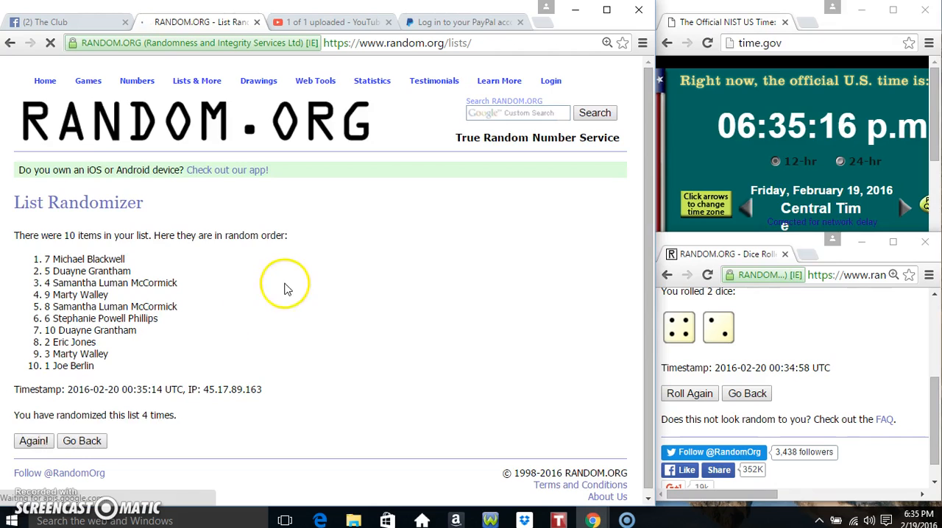
left_click(33, 440)
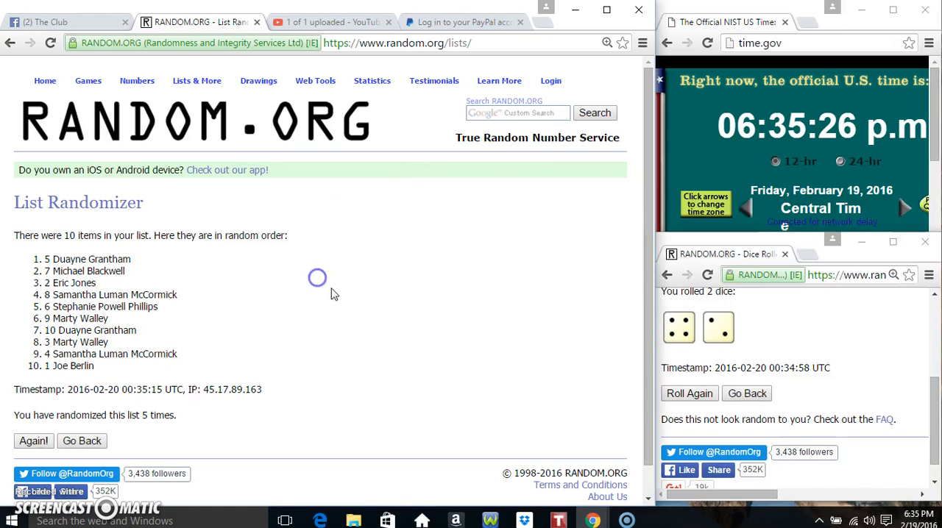
left_click(33, 441)
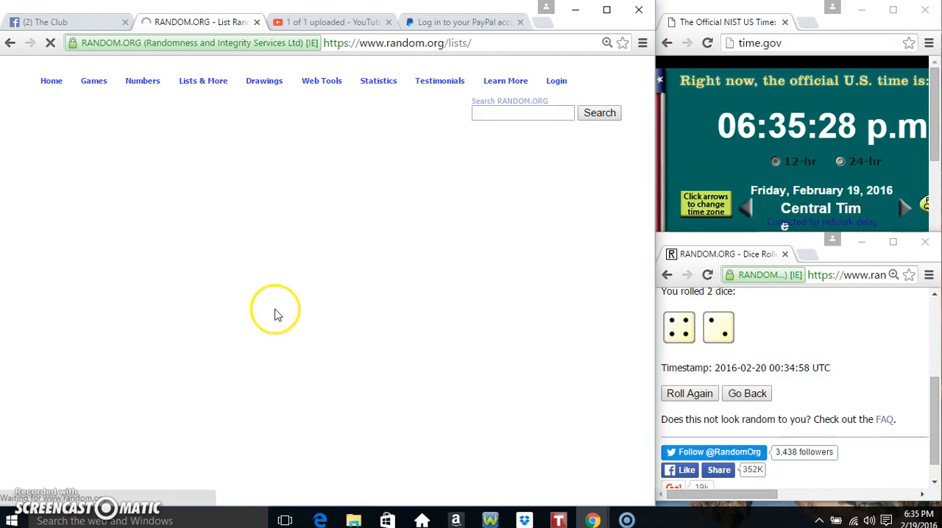